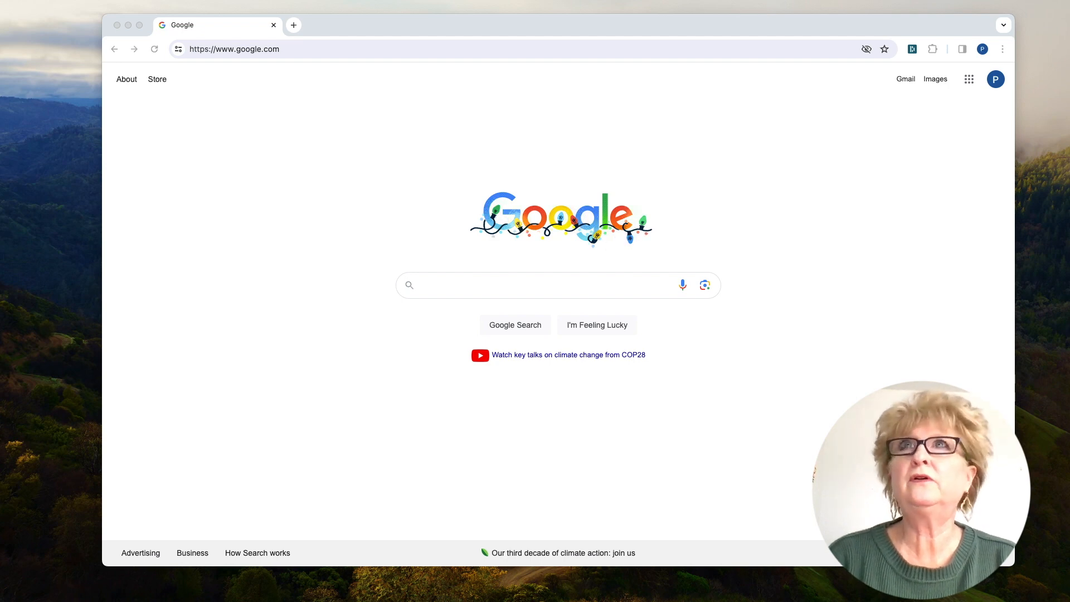
# - Go to portal.fmcsa.dot.gov to reach the FMCSA Portal login page
pyautogui.write('portal.fmcsa.dot.gov')
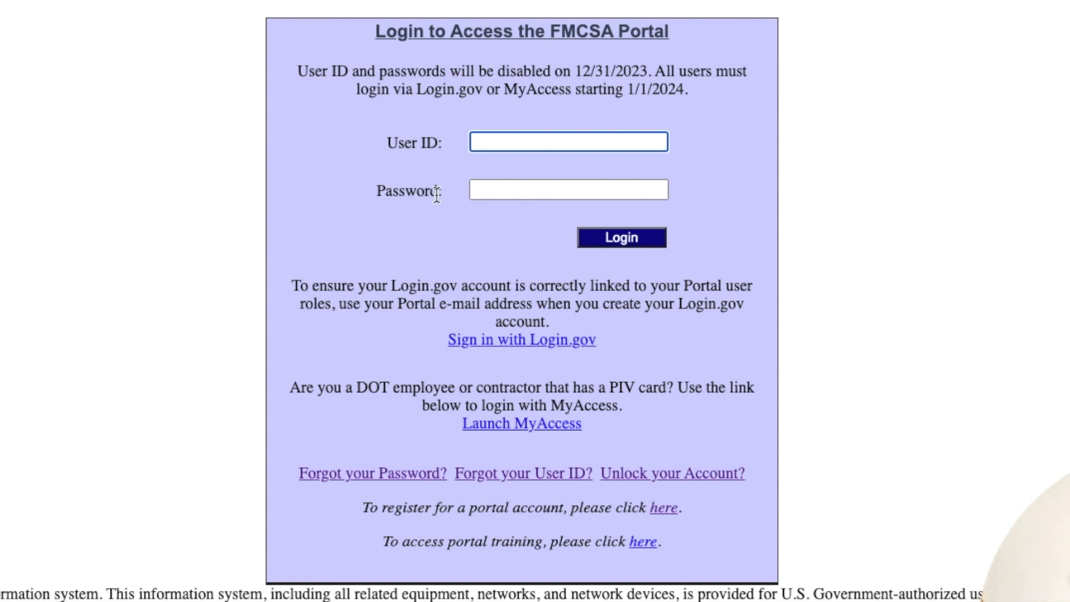
pyautogui.moveTo(463, 351)
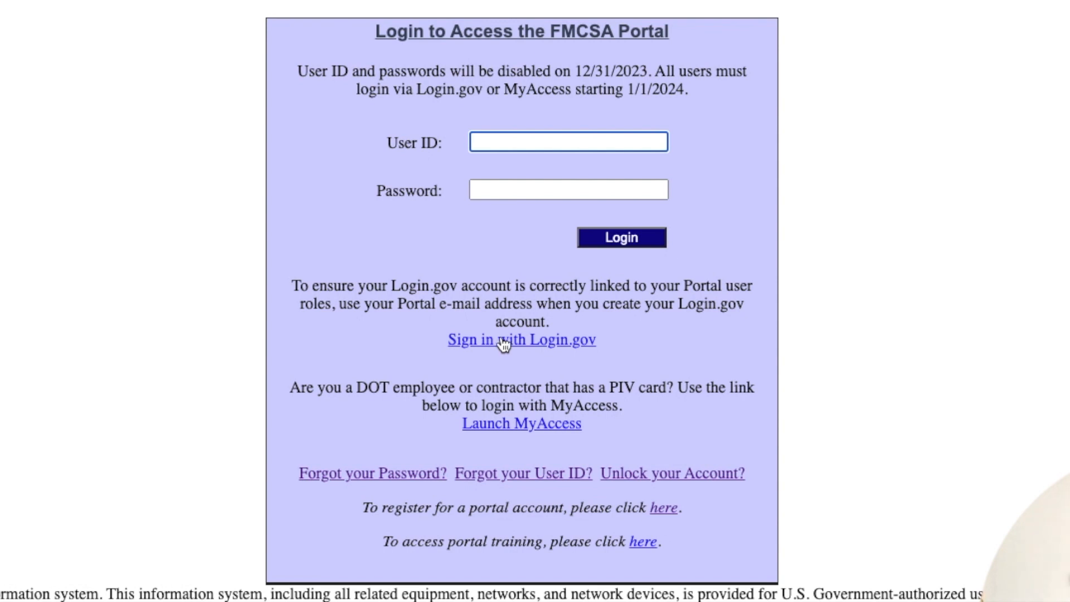
pyautogui.moveTo(444, 110)
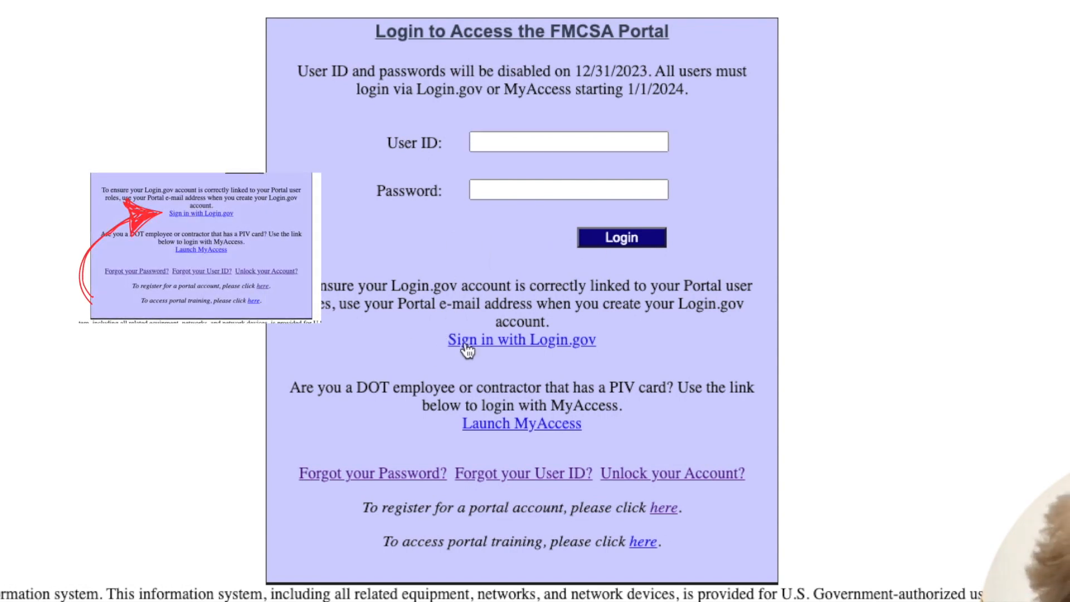
# - Choose 'Sign in with Login.gov' beneath the Login button
pyautogui.click(521, 339)
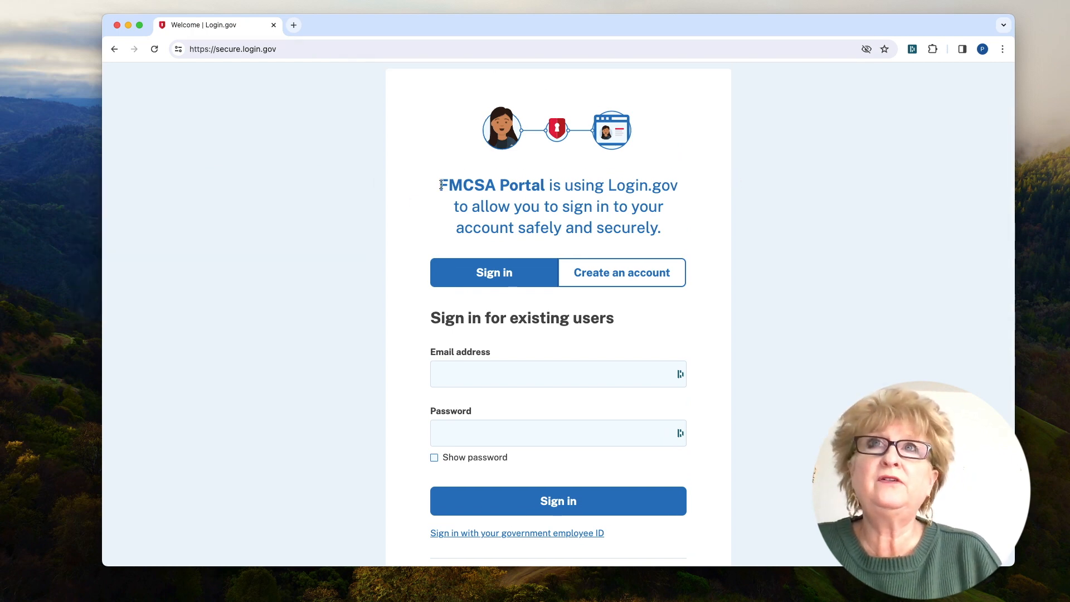
# - Leave the Login.gov sign-in page and navigate to the AskFMCSA Office of Registration help page
pyautogui.moveTo(440, 185); pyautogui.dragTo(540, 185)
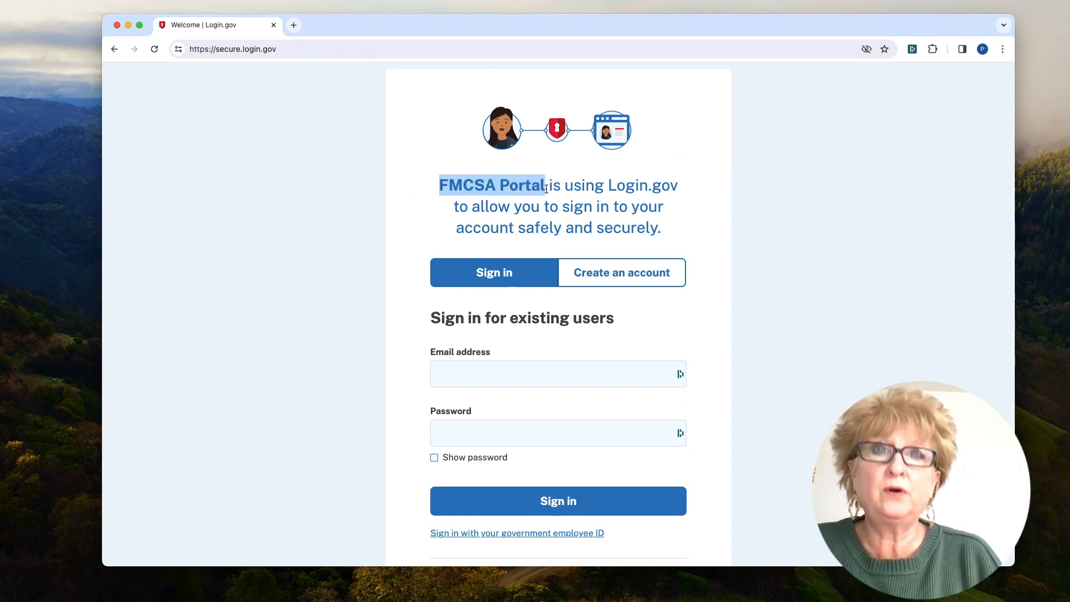
pyautogui.moveTo(485, 187)
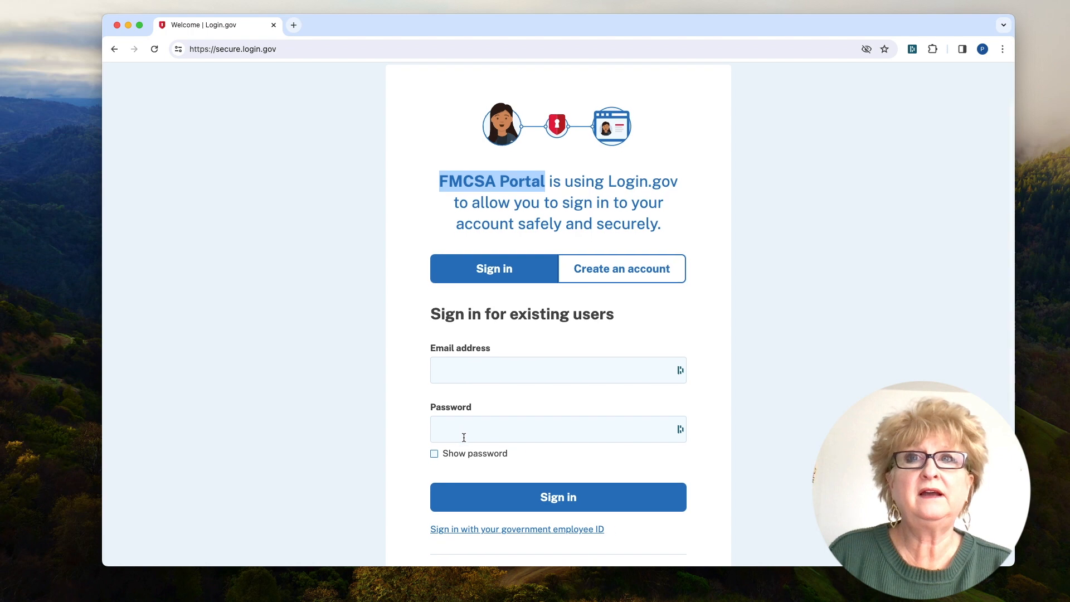
pyautogui.scroll(-3)
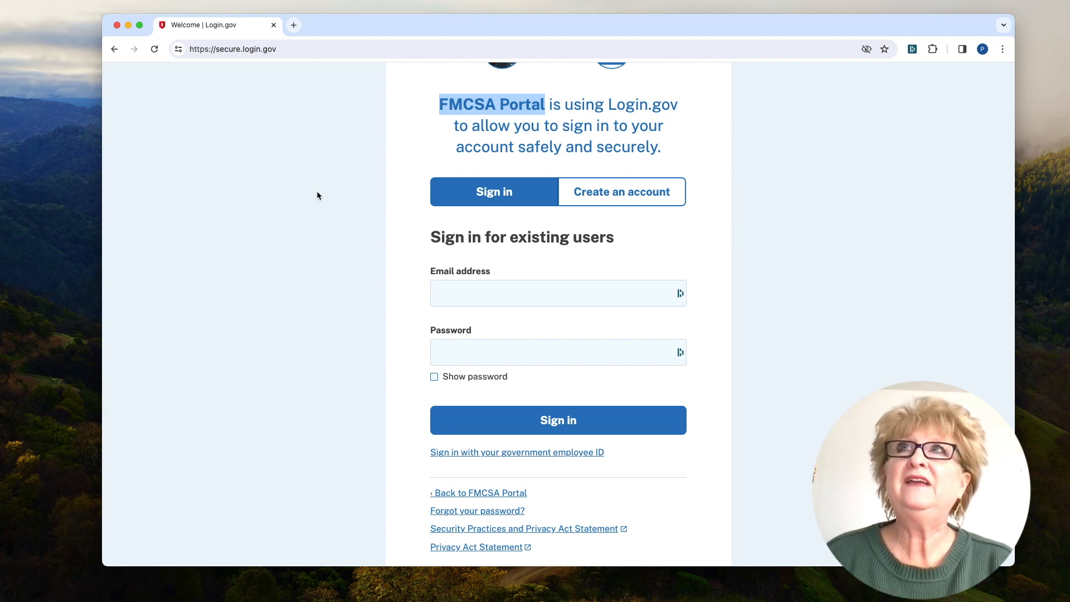
pyautogui.click(232, 48)
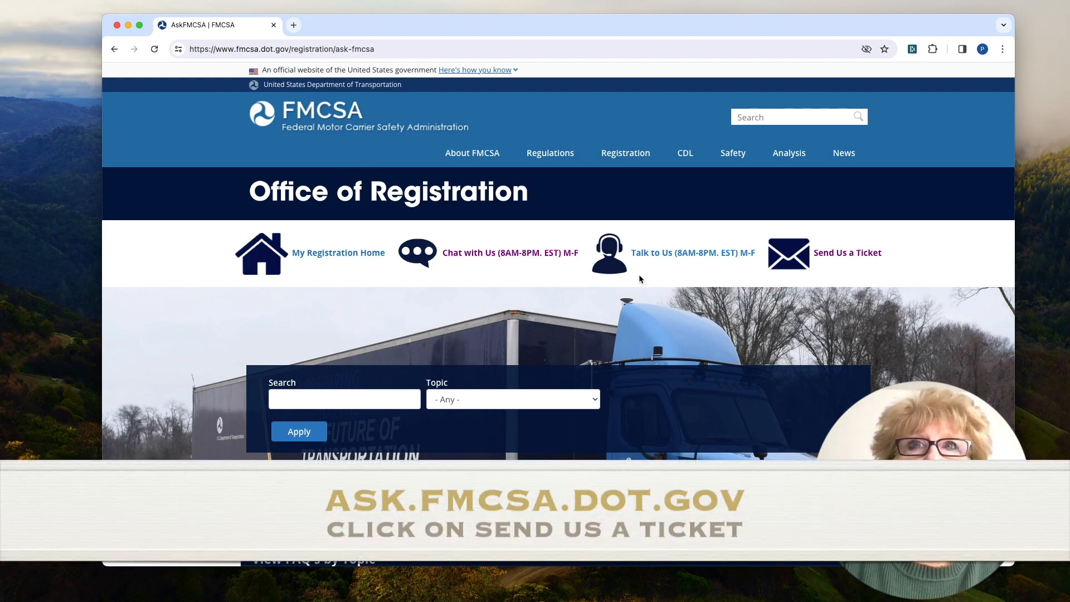
pyautogui.moveTo(693, 253)
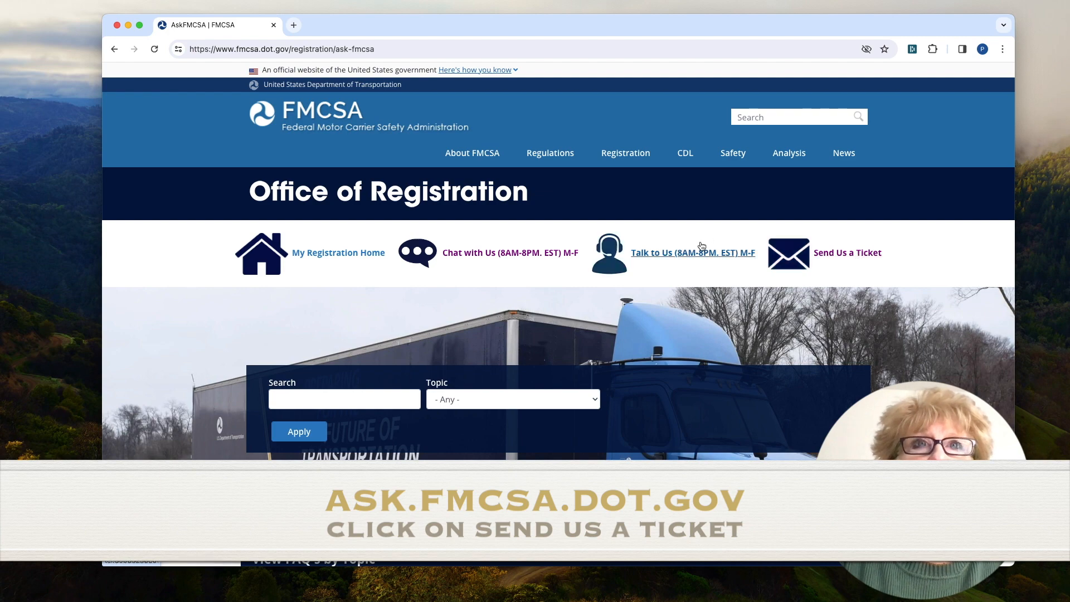
# - Choose 'Send Us a Ticket' from the Office of Registration link bar
pyautogui.click(848, 253)
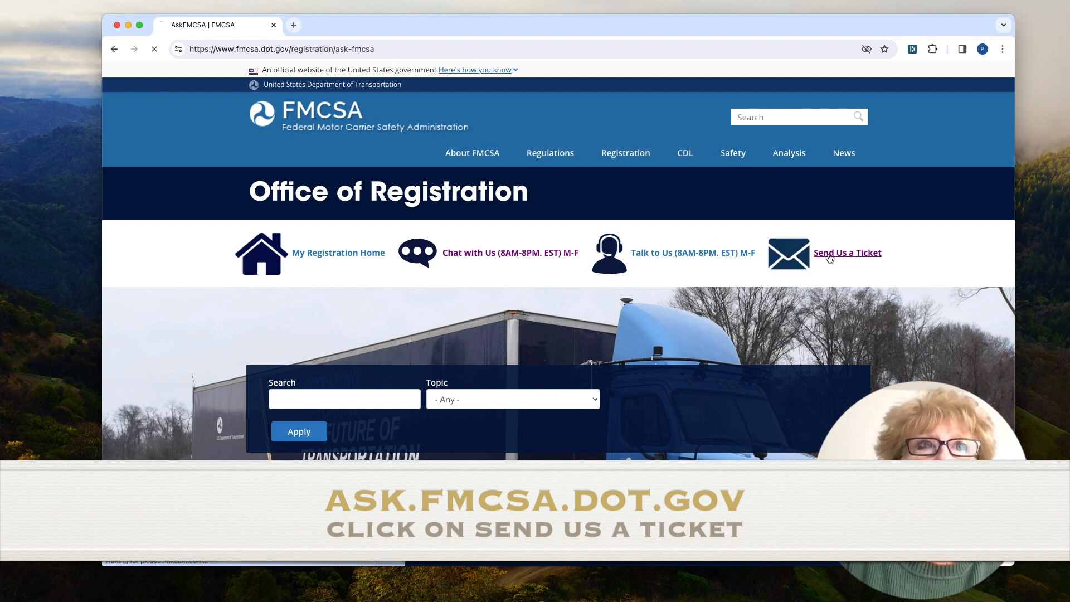
pyautogui.click(847, 253)
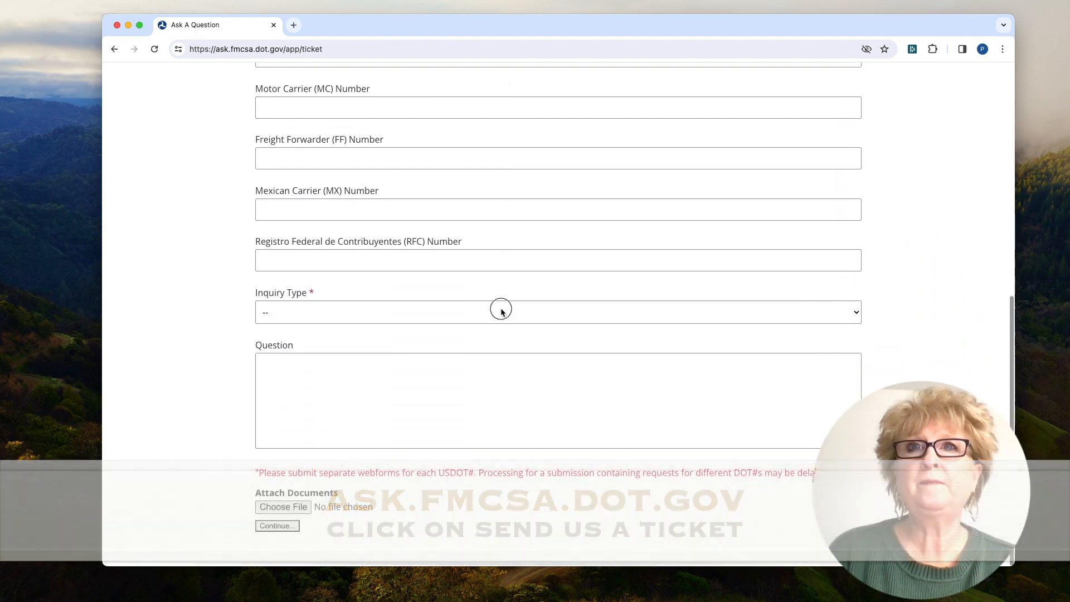
# - Set Inquiry Type to FMCSA Portal Access and 'I need to…' to reporting an issue with the Portal account
pyautogui.click(558, 312)
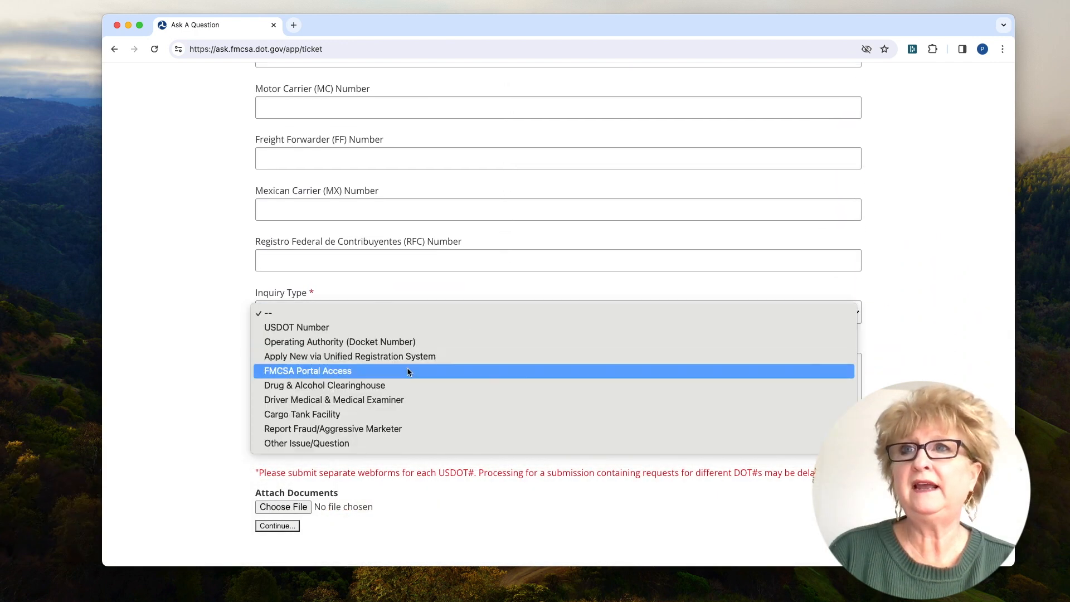
pyautogui.click(308, 370)
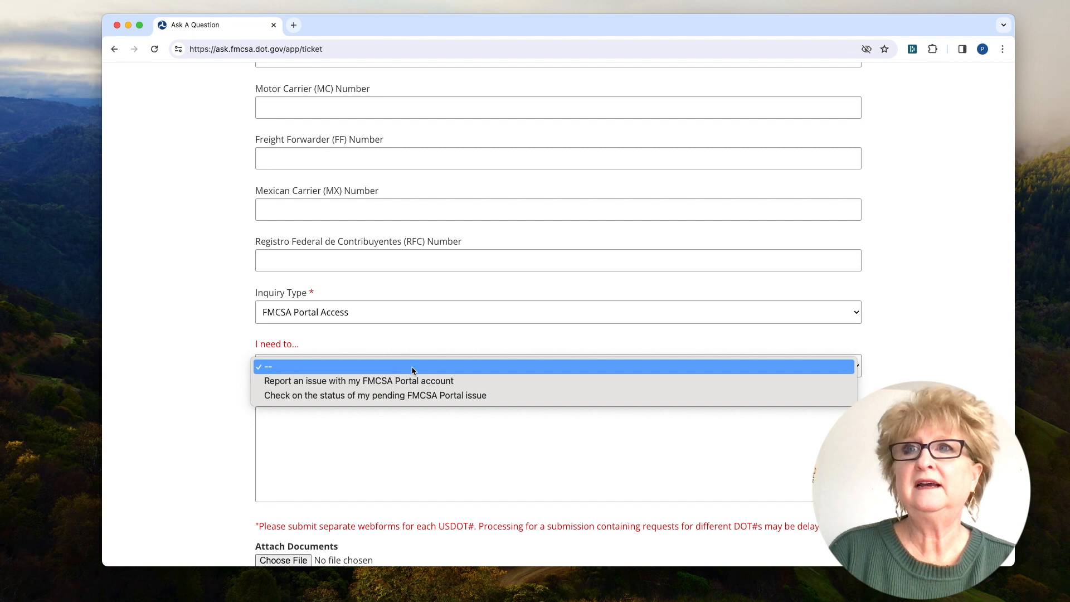
pyautogui.click(358, 380)
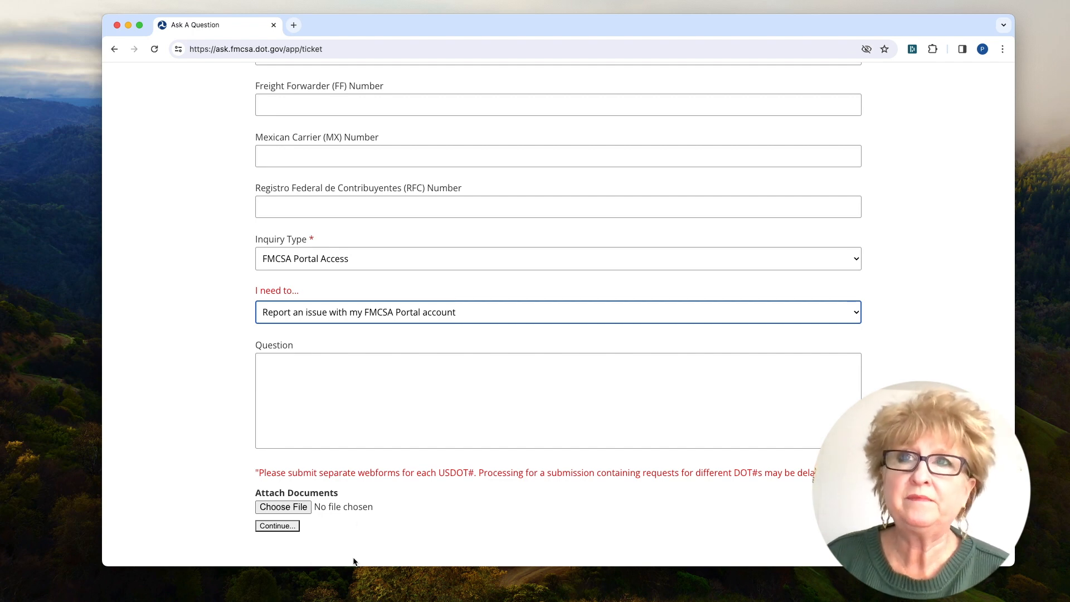
pyautogui.click(277, 525)
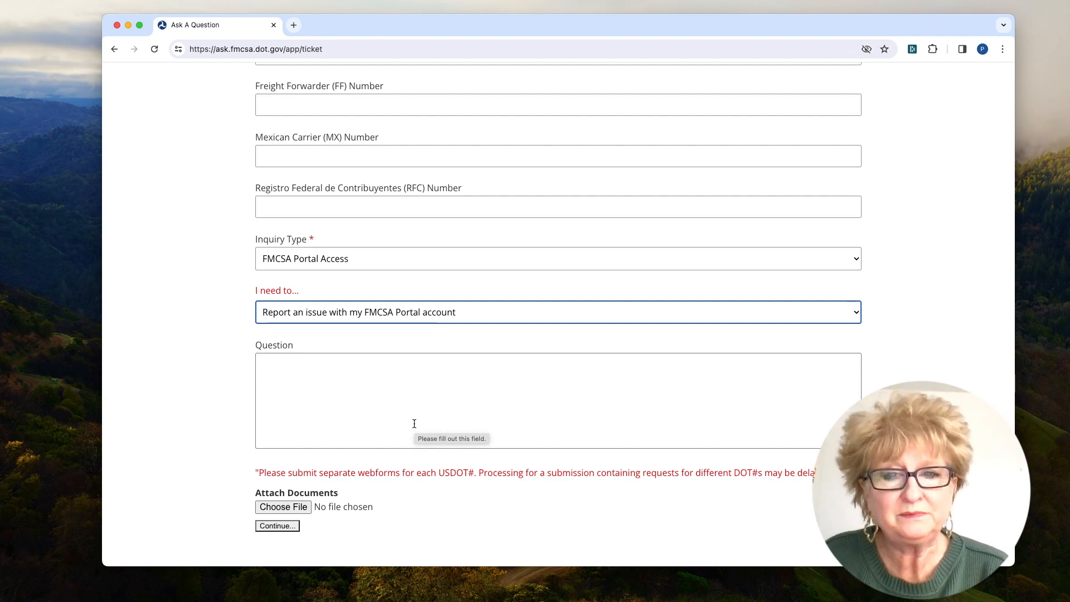
pyautogui.moveTo(422, 418)
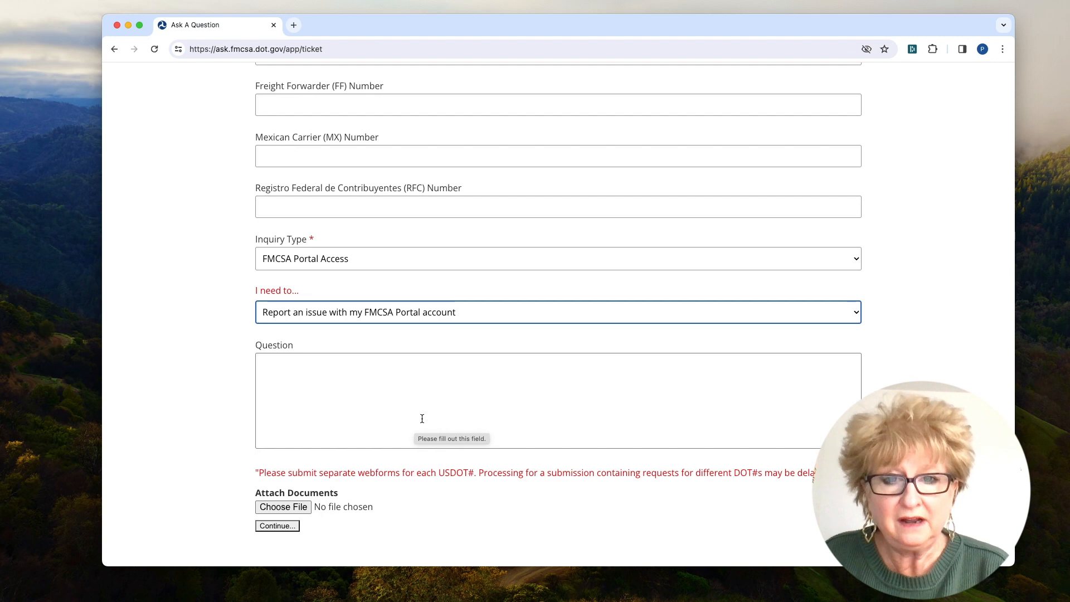